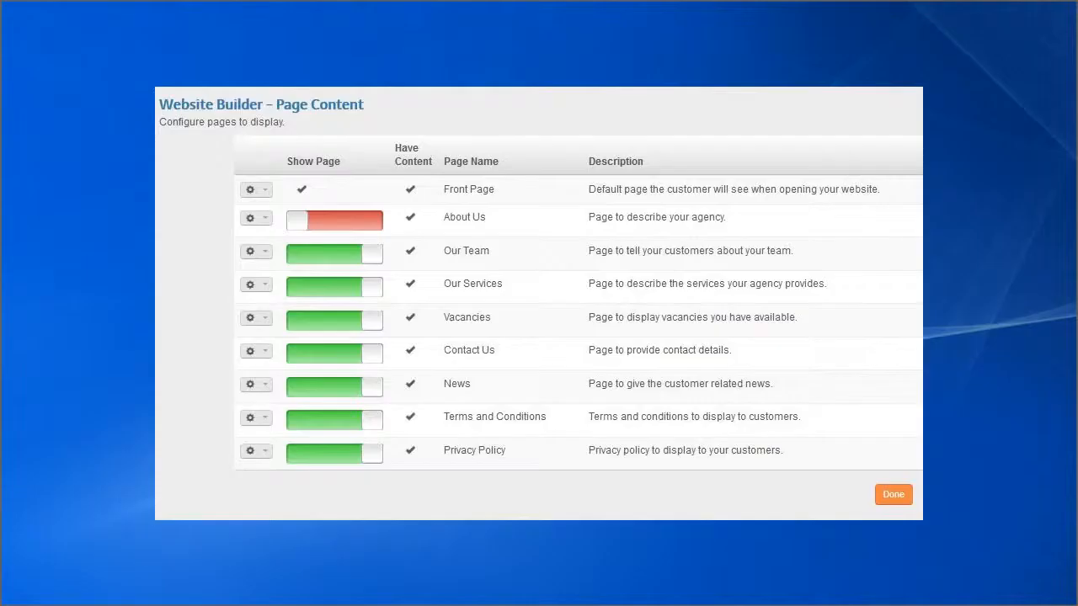
Confirm the website page visibility settings and bring up Branch Manager listing Head Office
{"action": "left_click", "coordinate": [268, 188]}
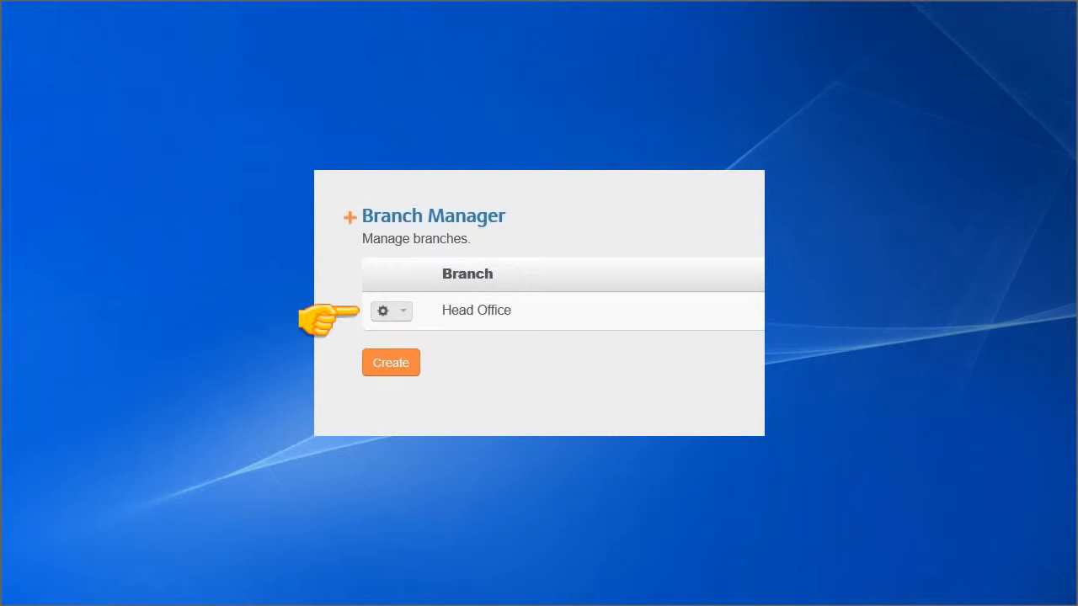
Leave the Head Office branch list and return to the Website Manager dashboard
{"action": "left_click", "coordinate": [384, 309]}
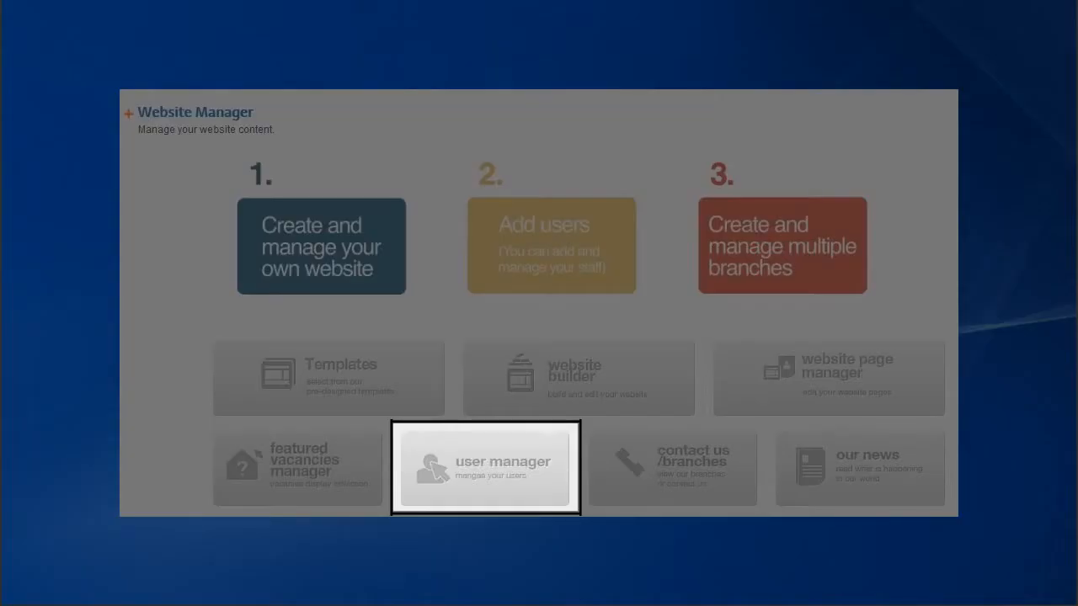
Show the User Manager listing the active Head Office user
{"action": "left_click", "coordinate": [485, 468]}
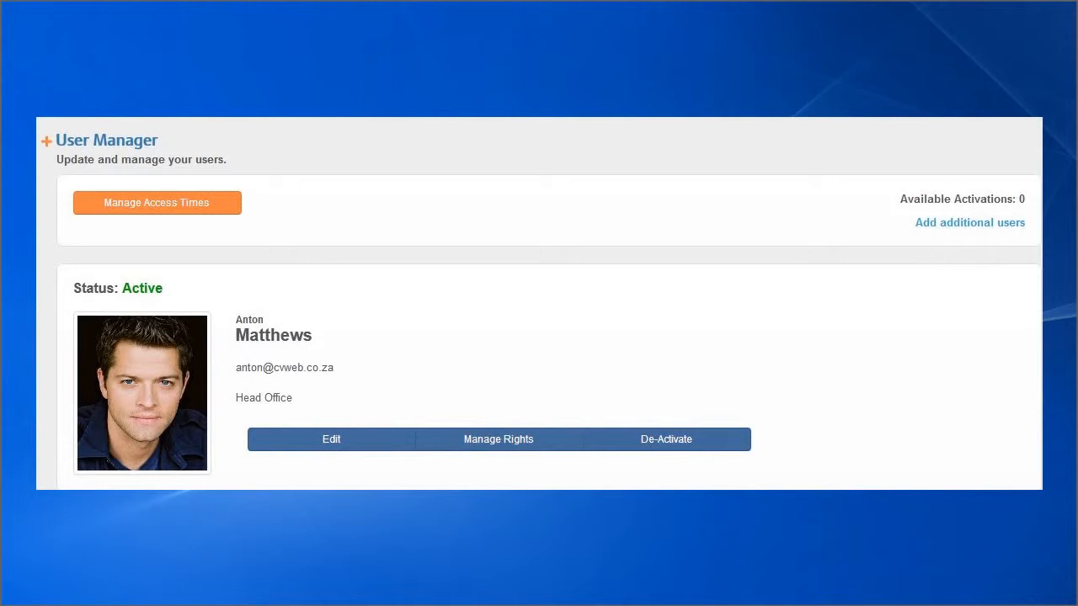
{"action": "left_click", "coordinate": [969, 222]}
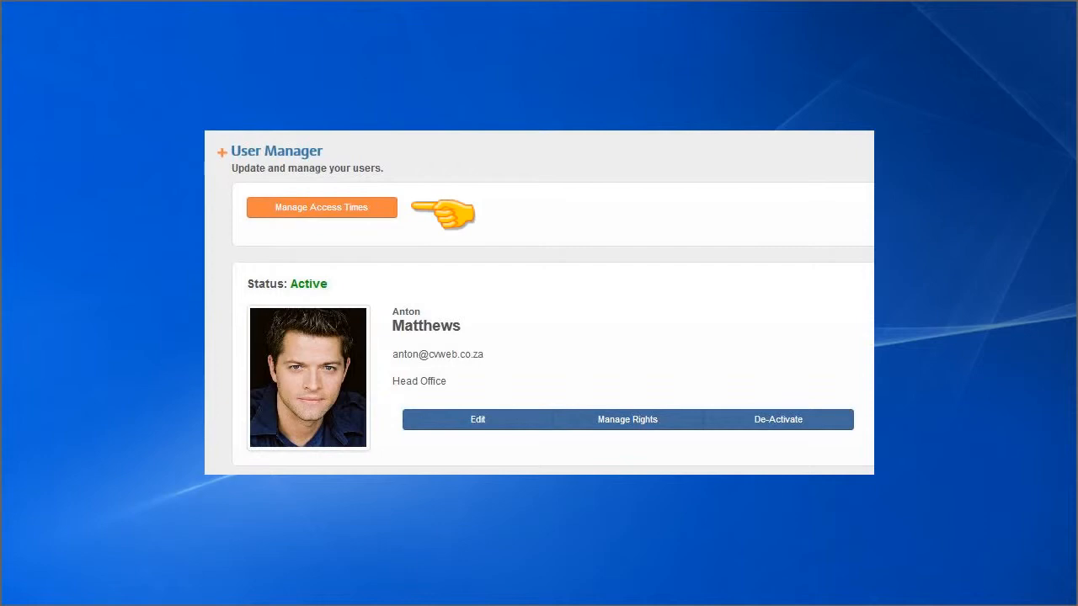
Add the weekday access time schedules (Office Hours, All Hours) and return to the dashboard
{"action": "left_click", "coordinate": [320, 207]}
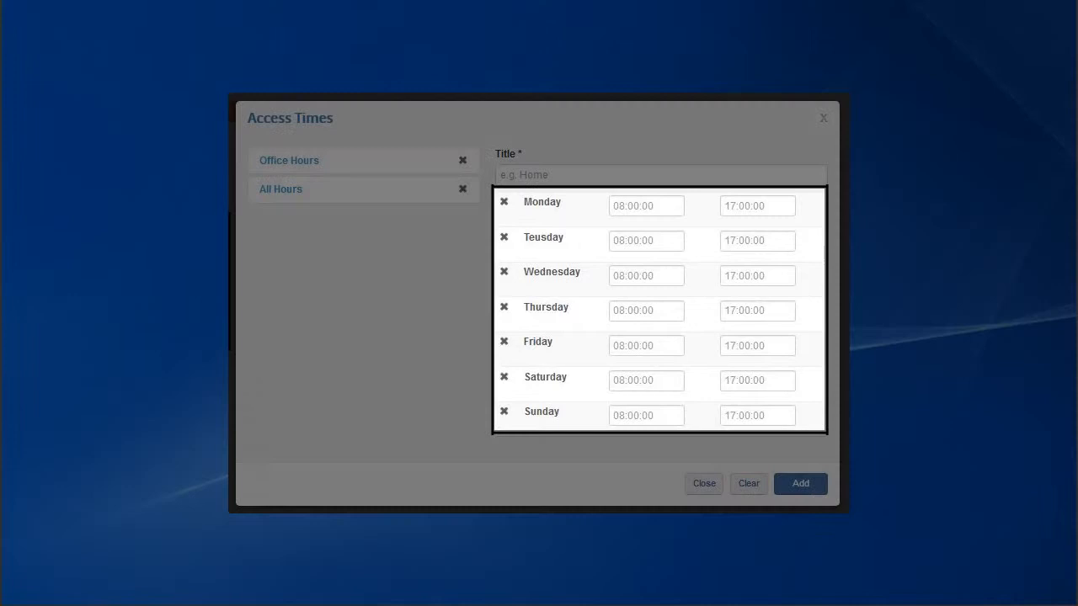
{"action": "mouse_move", "coordinate": [862, 489]}
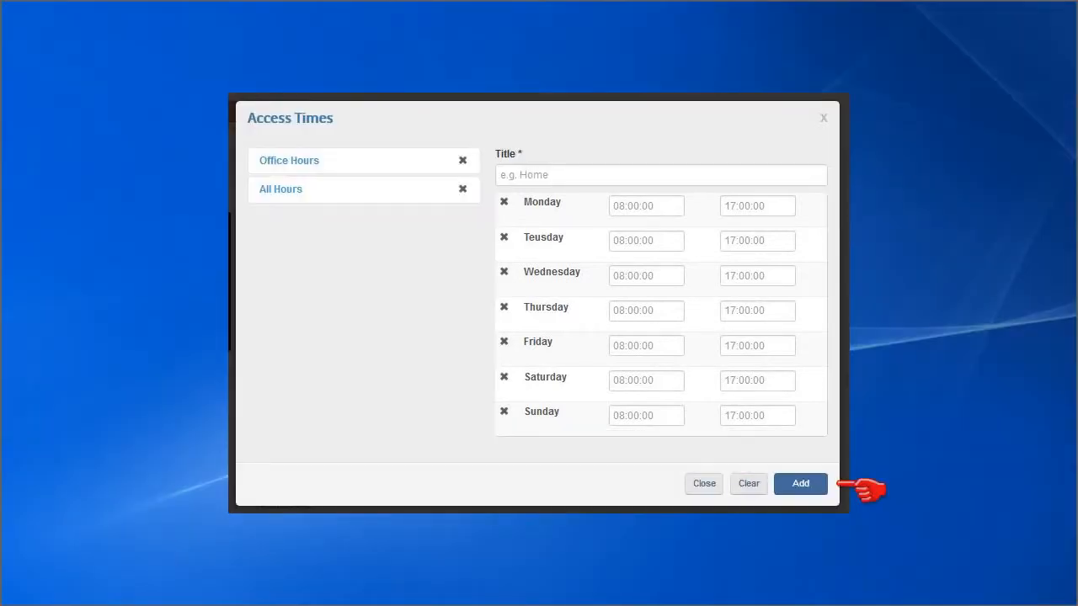
{"action": "left_click", "coordinate": [704, 483]}
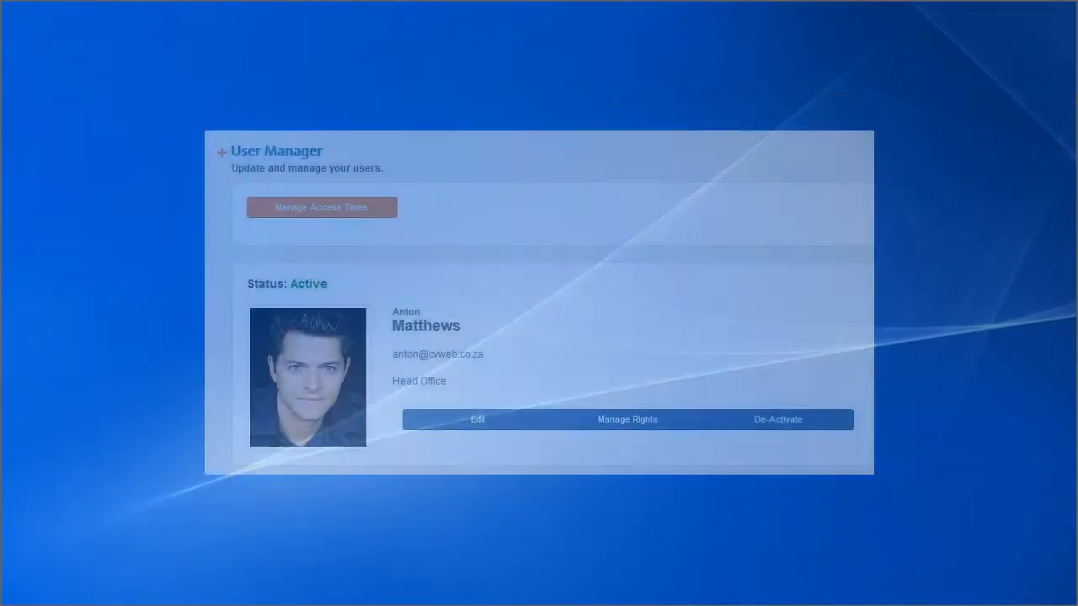
{"action": "left_click", "coordinate": [626, 419]}
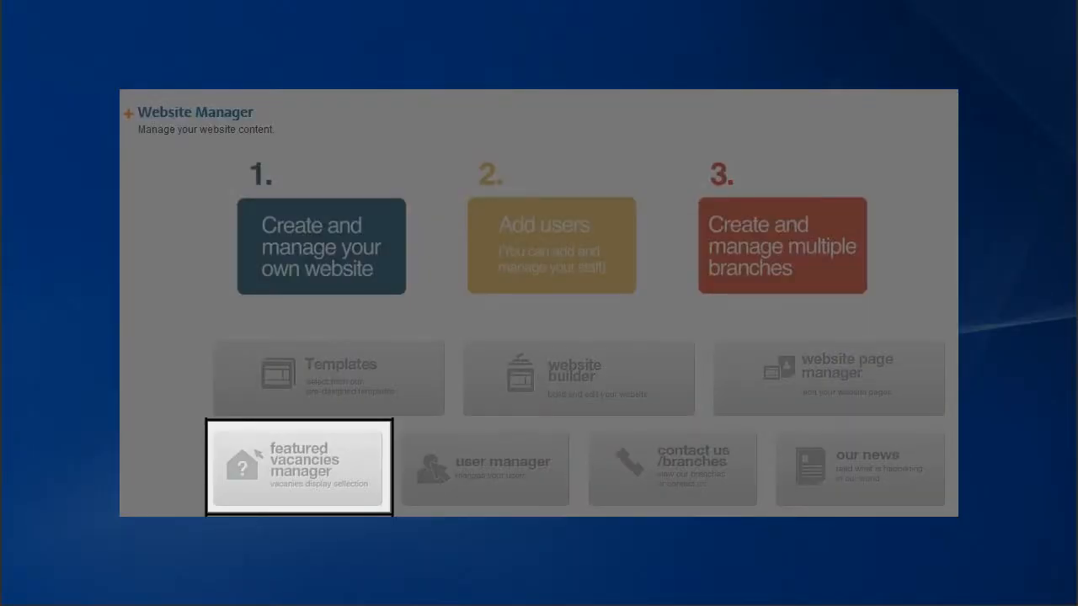
Show the featured vacancies list with the four ANSA and Standard Bank vacancies
{"action": "left_click", "coordinate": [298, 465]}
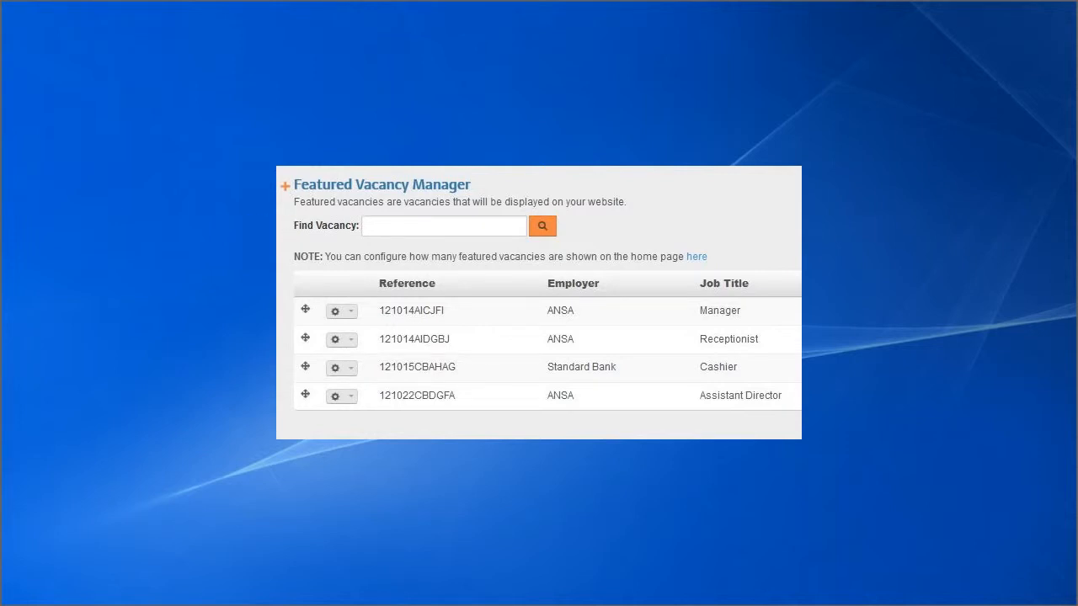
{"action": "left_click", "coordinate": [336, 310]}
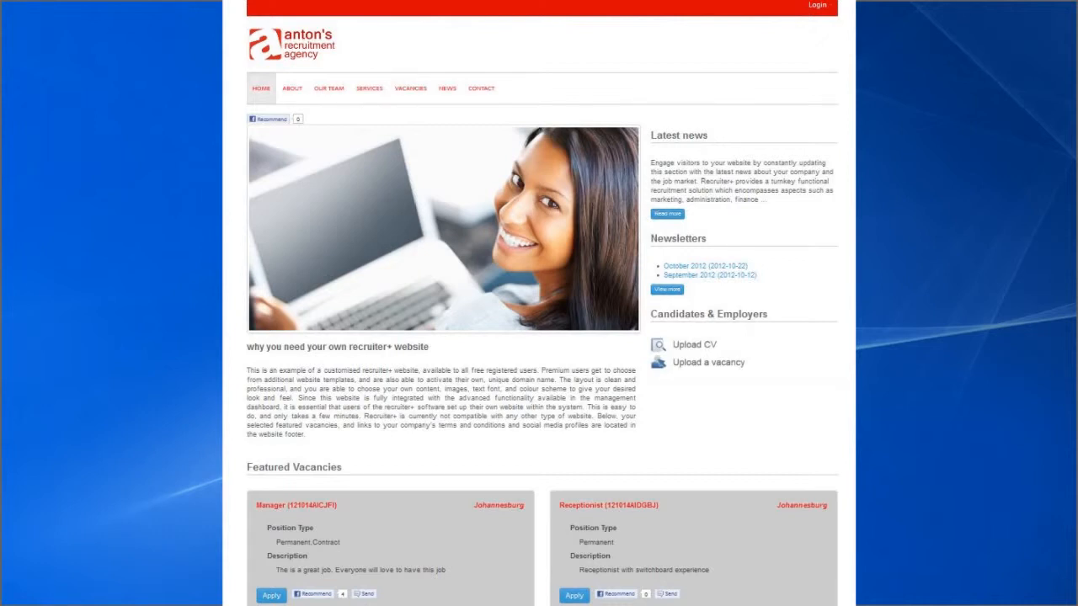
{"action": "mouse_move", "coordinate": [855, 177]}
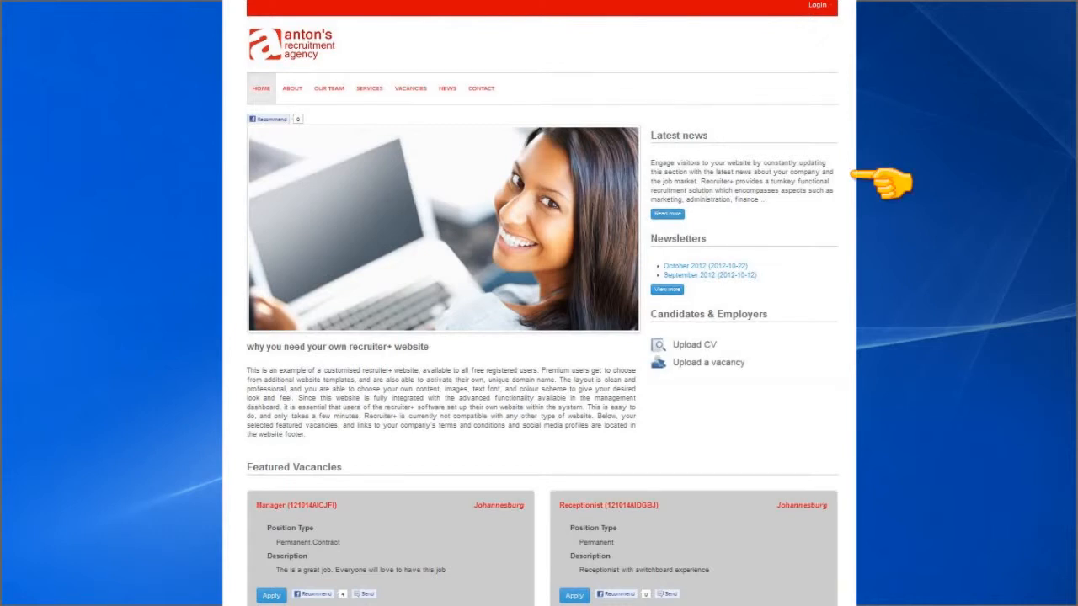
{"action": "mouse_move", "coordinate": [805, 270]}
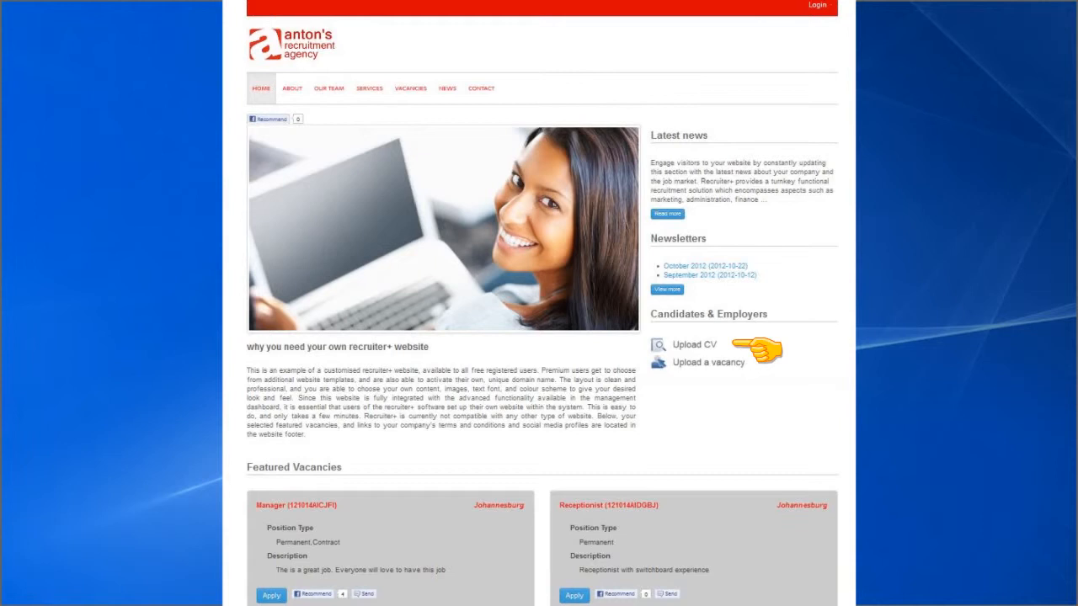
{"action": "mouse_move", "coordinate": [783, 371]}
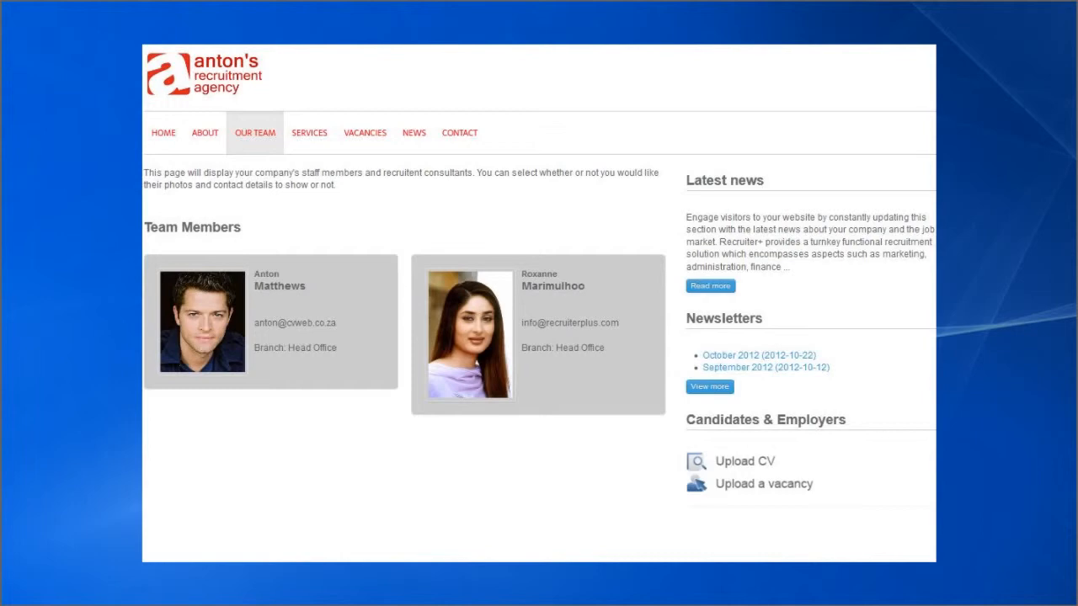
Browse the Vacancies page, then land on the Contact page with the Head Office map
{"action": "left_click", "coordinate": [364, 131]}
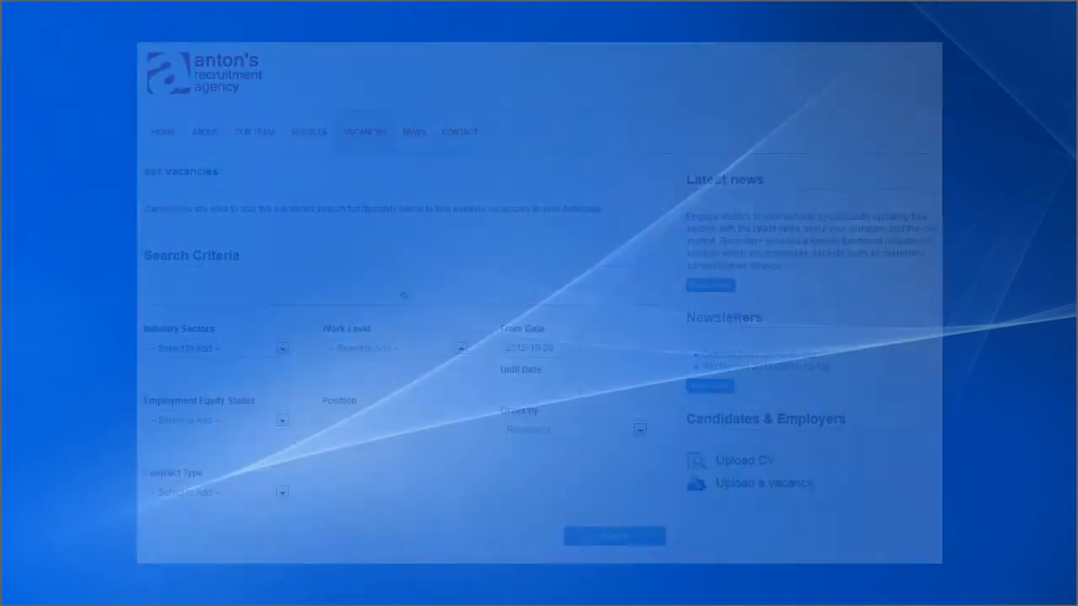
{"action": "left_click", "coordinate": [475, 89]}
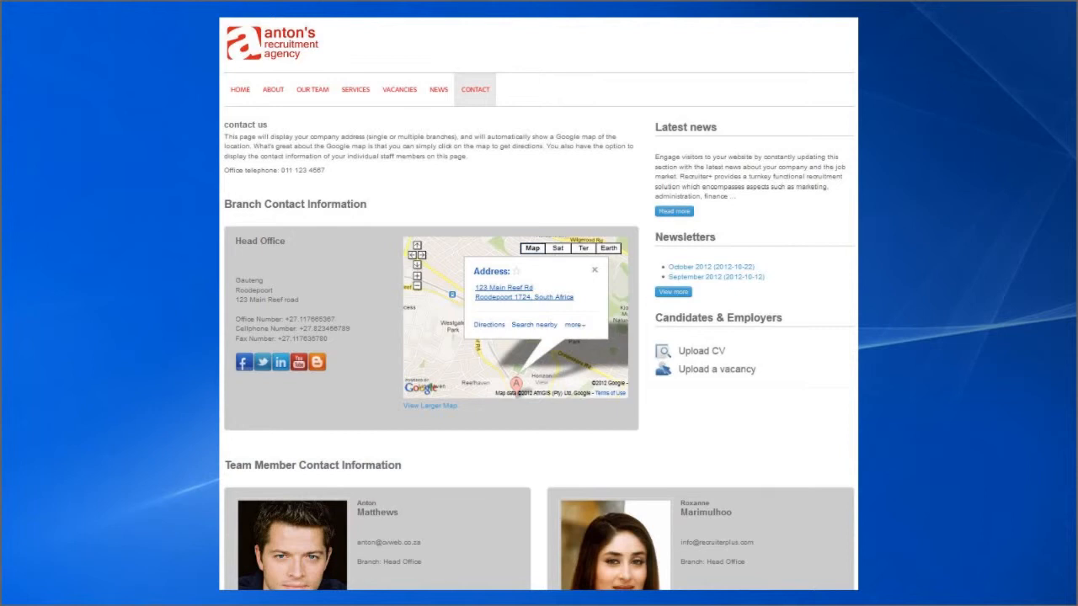